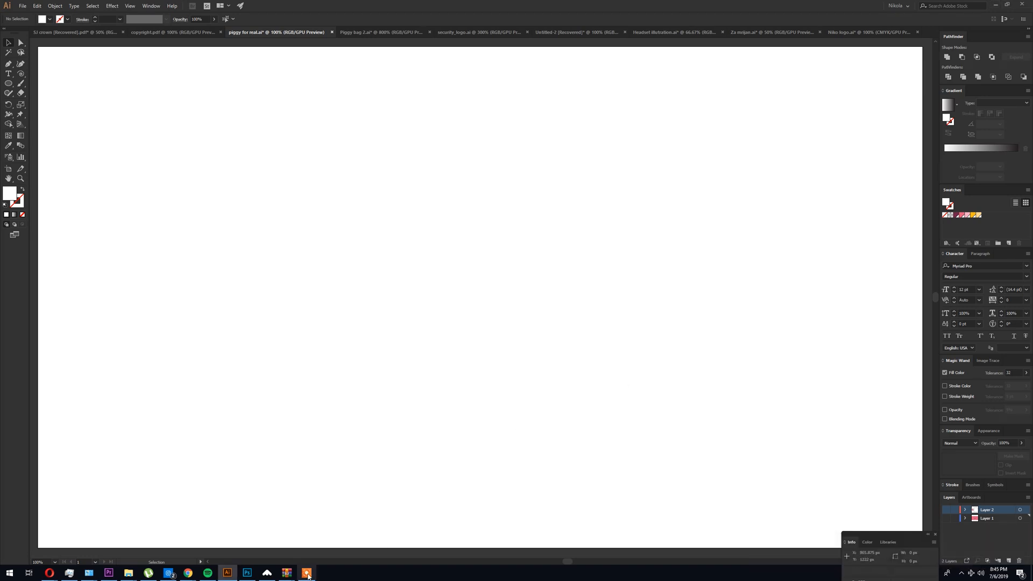
# Draw a pink oval with a thick dark maroon stroke as the pig's body.
pyautogui.click(305, 572)
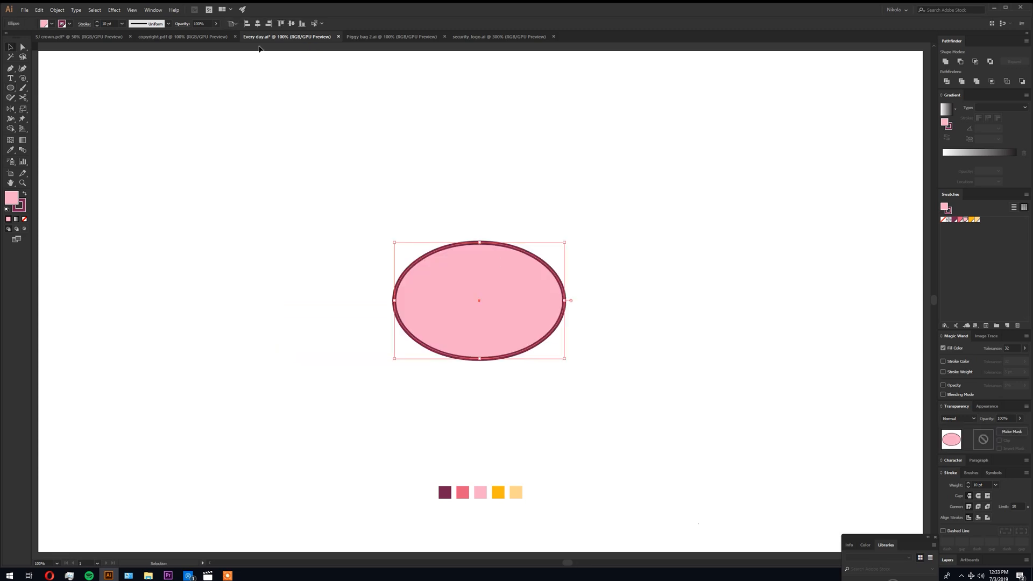
# Add a maroon coin slot bar and expand a maroon dollar sign into shapes inside the oval.
pyautogui.click(436, 201)
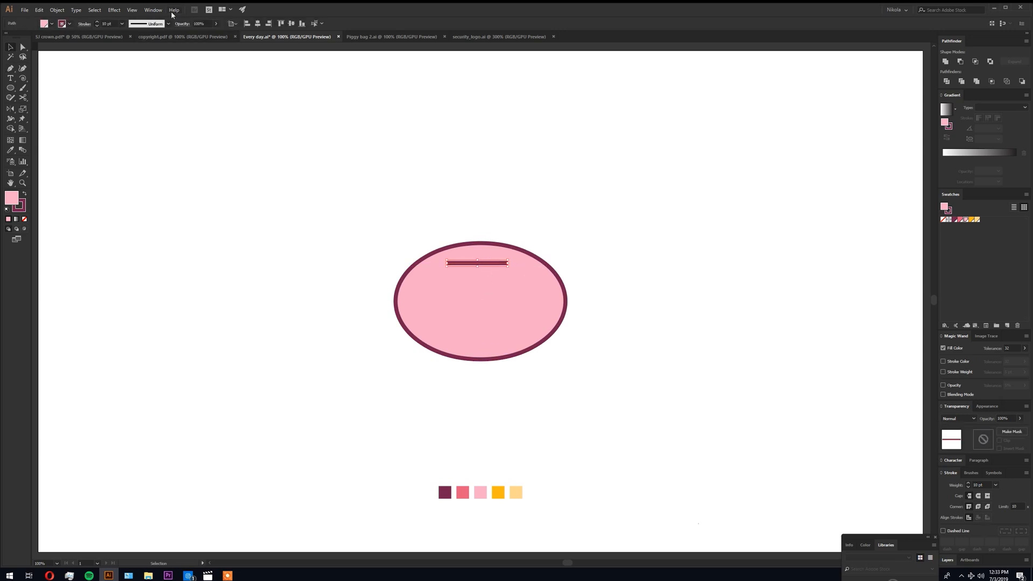
pyautogui.click(118, 24)
pyautogui.write('$')
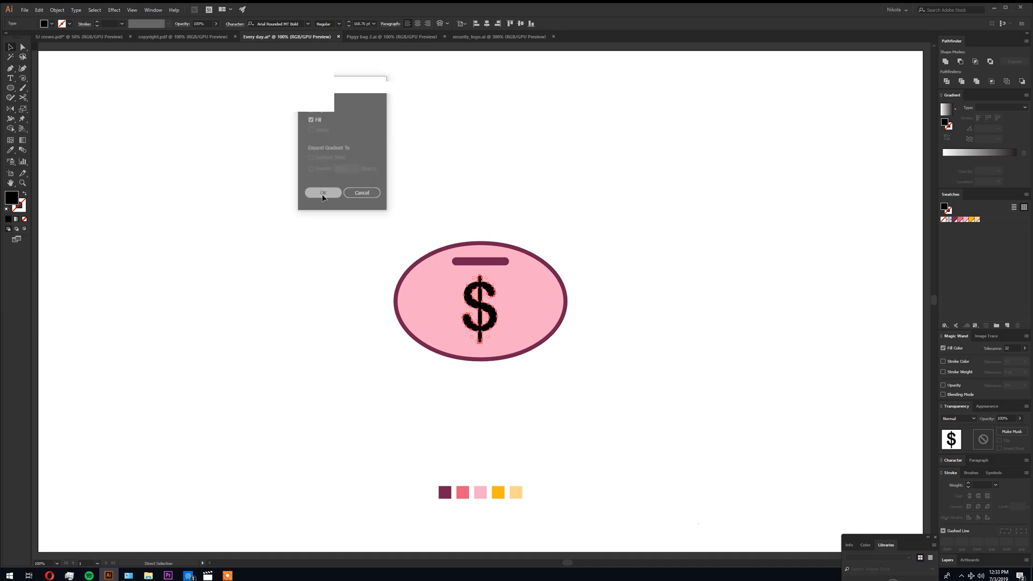
pyautogui.click(323, 193)
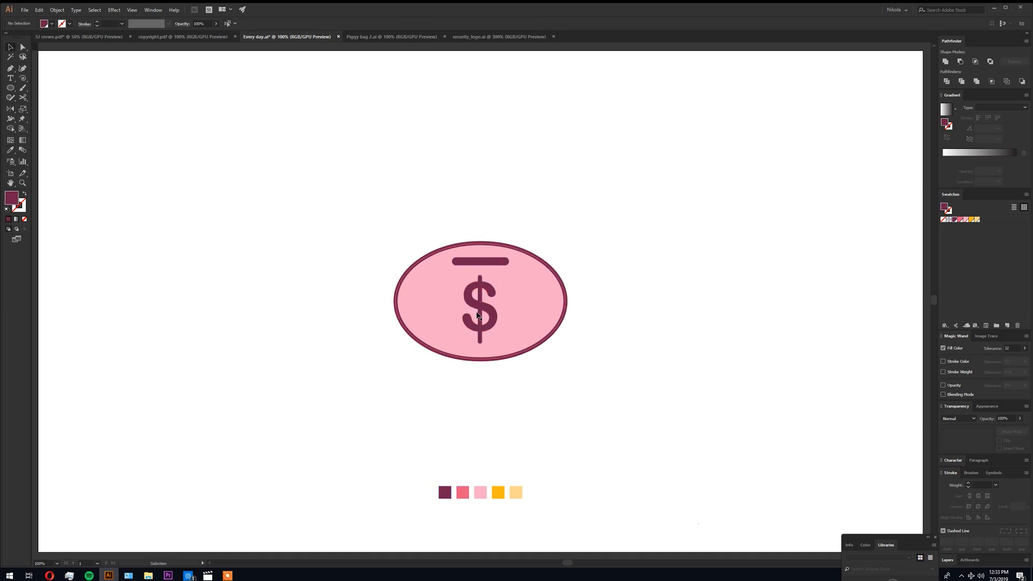
# Draw concentric coin circles above the body: orange with maroon ring and pale yellow centre.
pyautogui.click(480, 312)
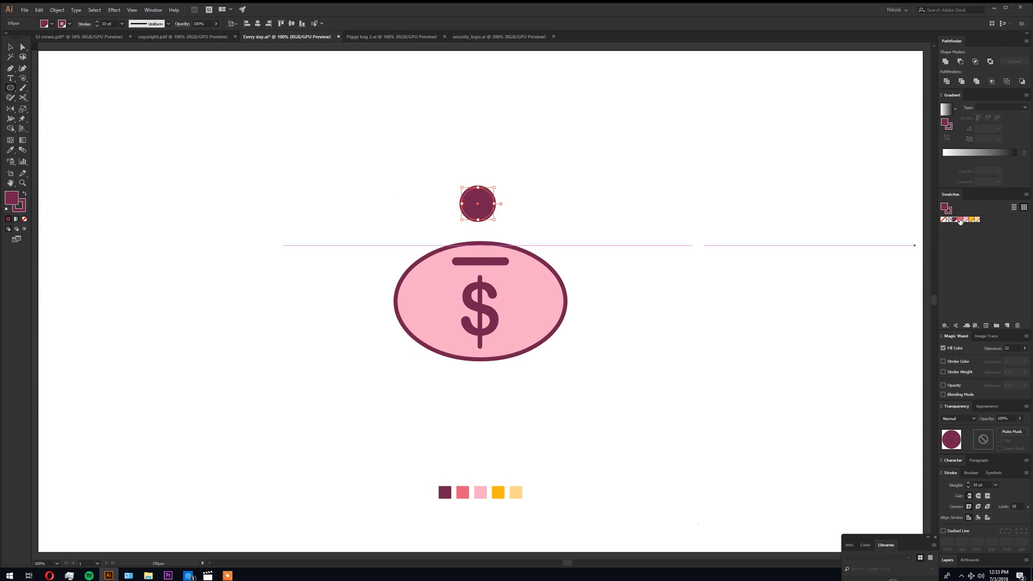
pyautogui.moveTo(975, 222)
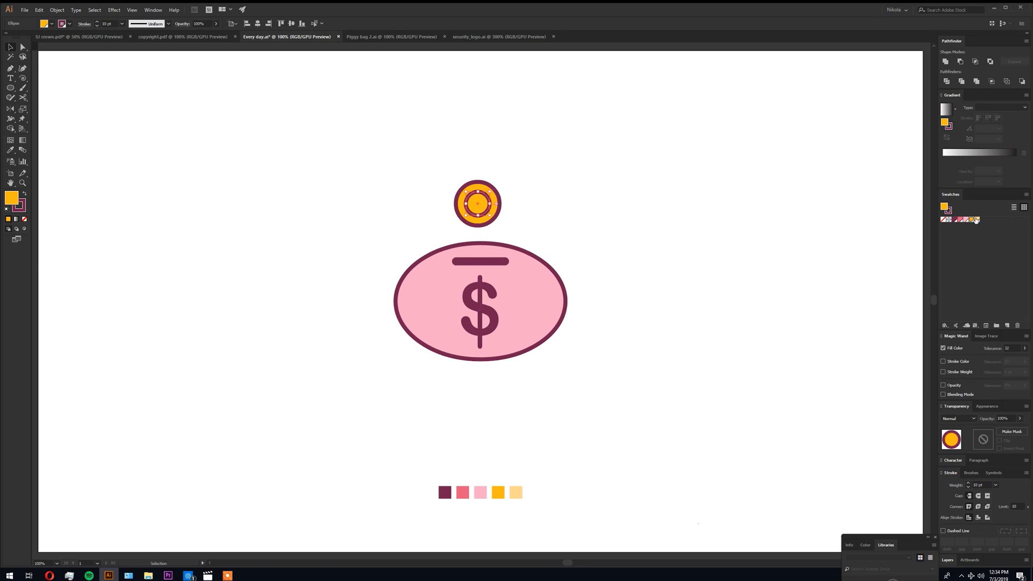
pyautogui.click(565, 164)
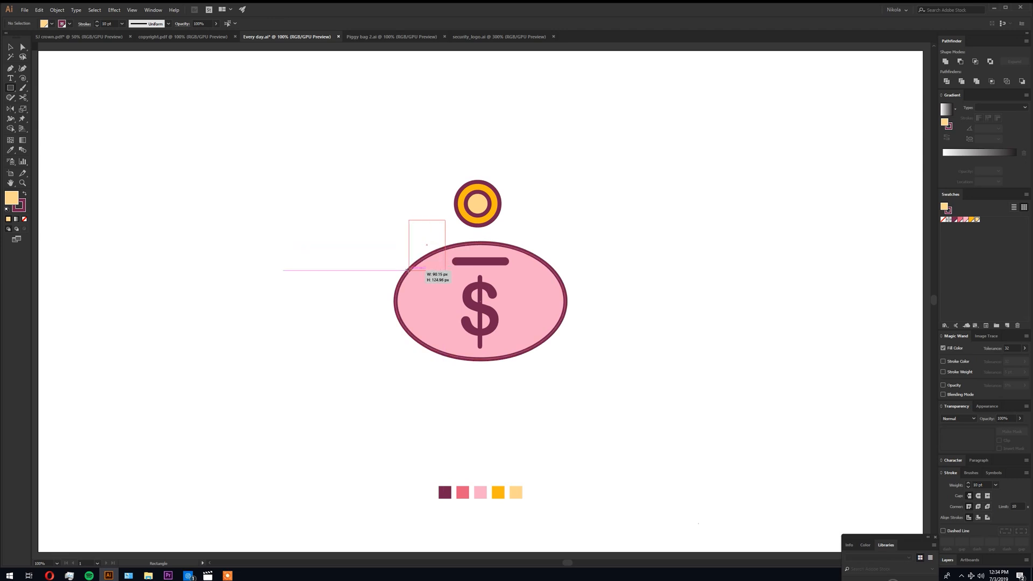
# Draw rectangles on the body's top and reshape them into two pointed pink ears plus a square snout.
pyautogui.moveTo(410, 216); pyautogui.dragTo(444, 269)
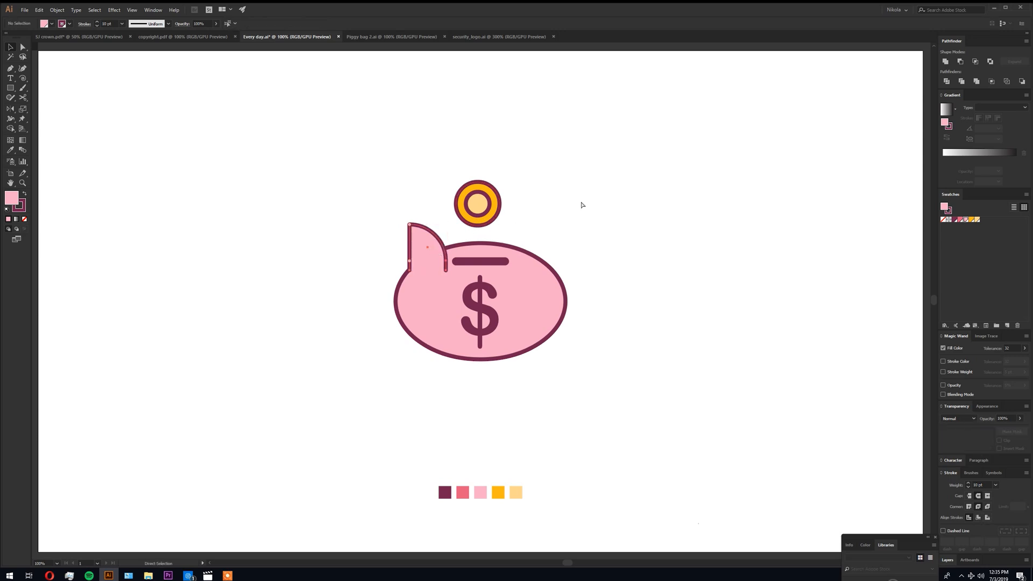
pyautogui.click(428, 247)
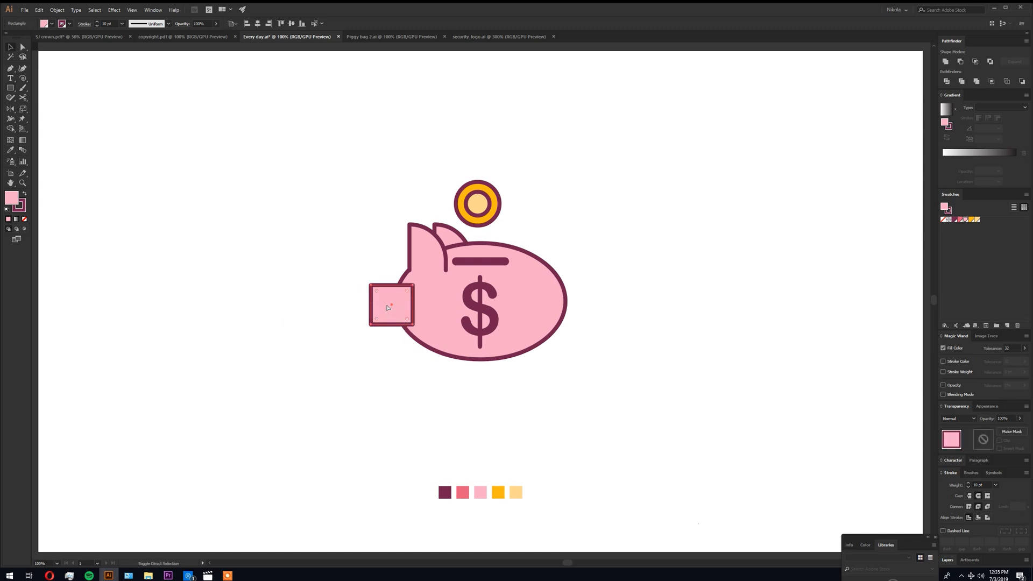
# Taper the snout and add two rectangular pink legs with maroon outlines under the body.
pyautogui.click(392, 306)
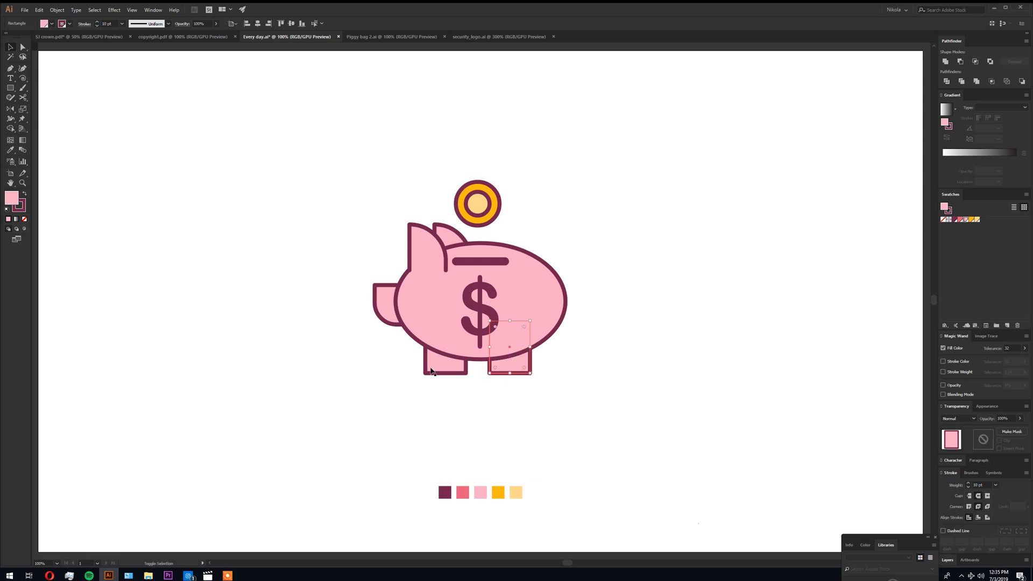
pyautogui.click(639, 309)
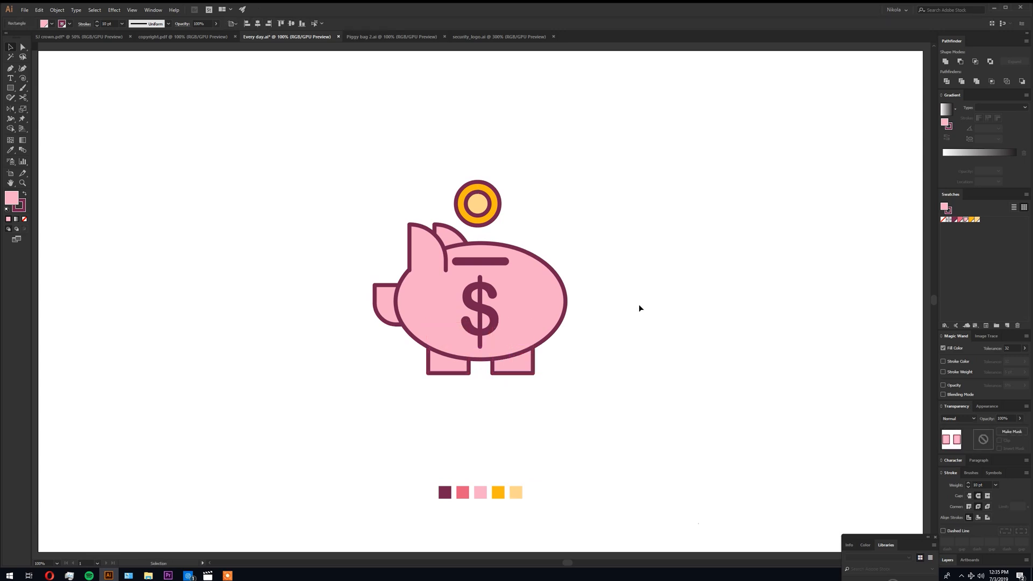
pyautogui.click(531, 371)
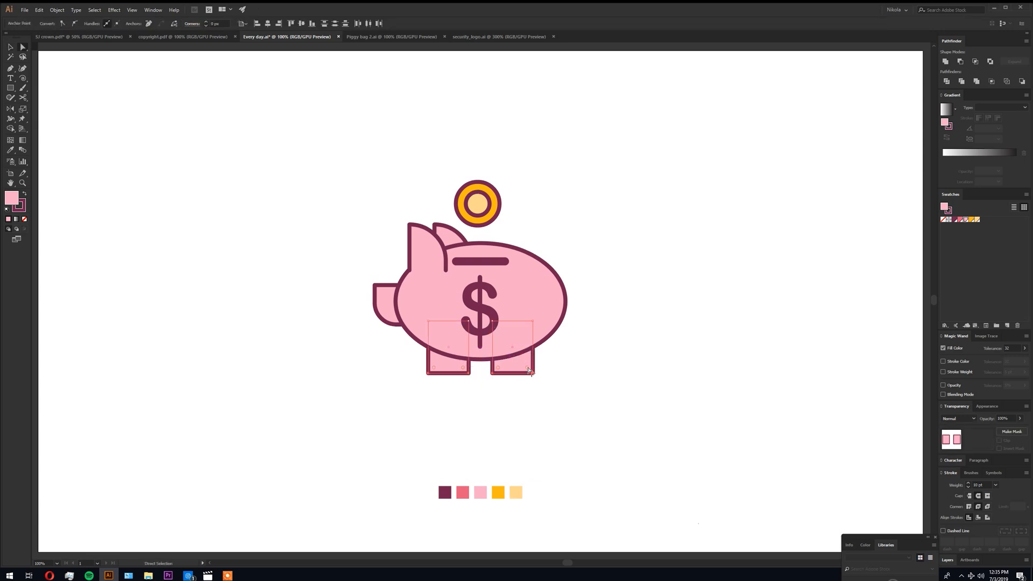
# Round the legs' bottom corners and draw a curly maroon spiral tail right of the body.
pyautogui.click(598, 317)
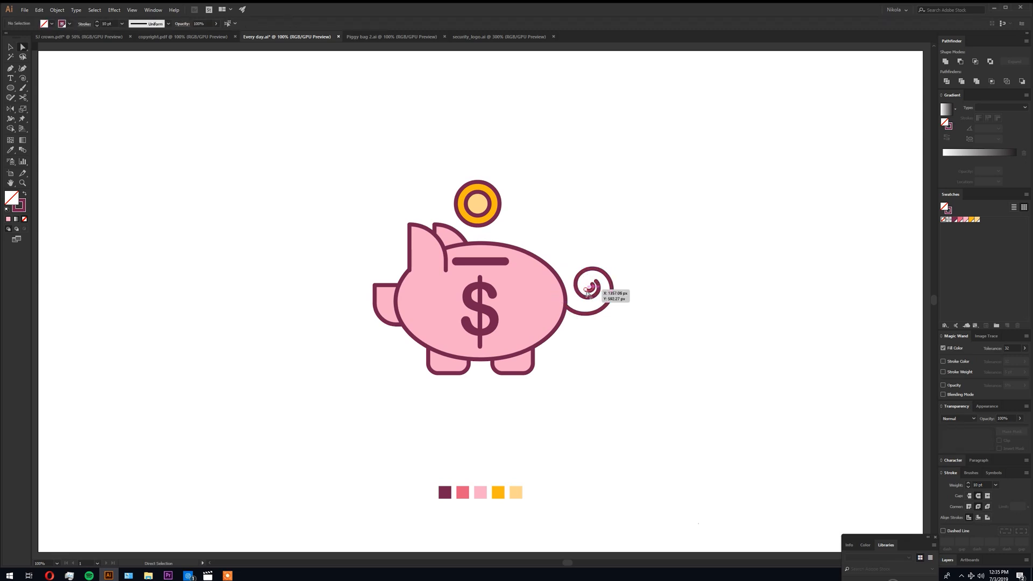
pyautogui.click(590, 289)
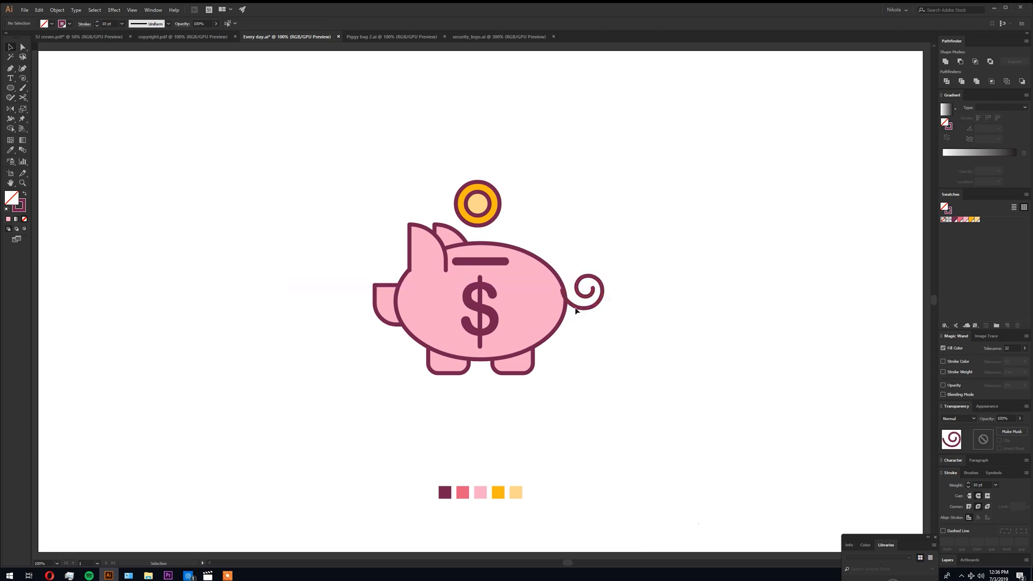
pyautogui.click(587, 290)
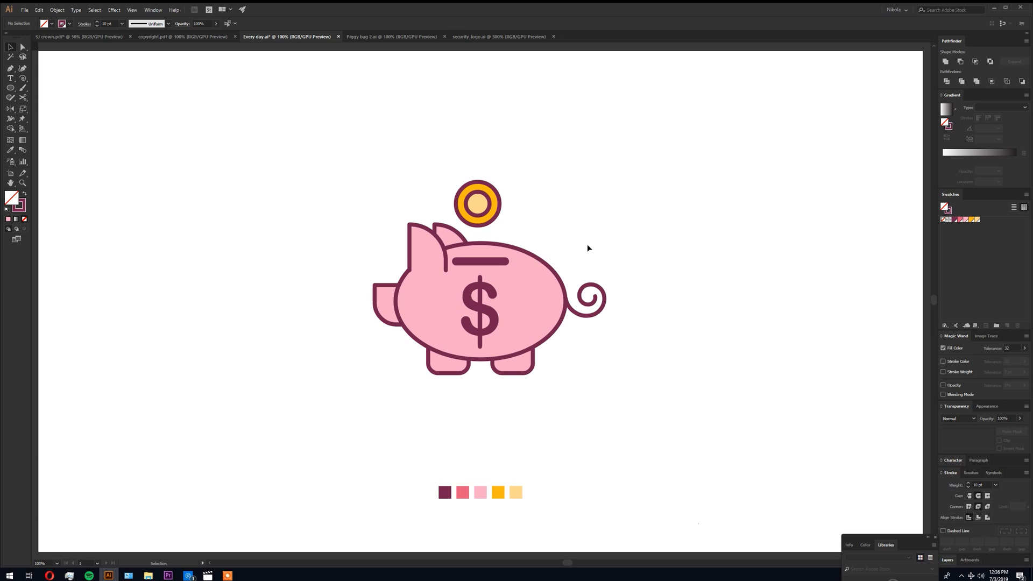
pyautogui.click(511, 345)
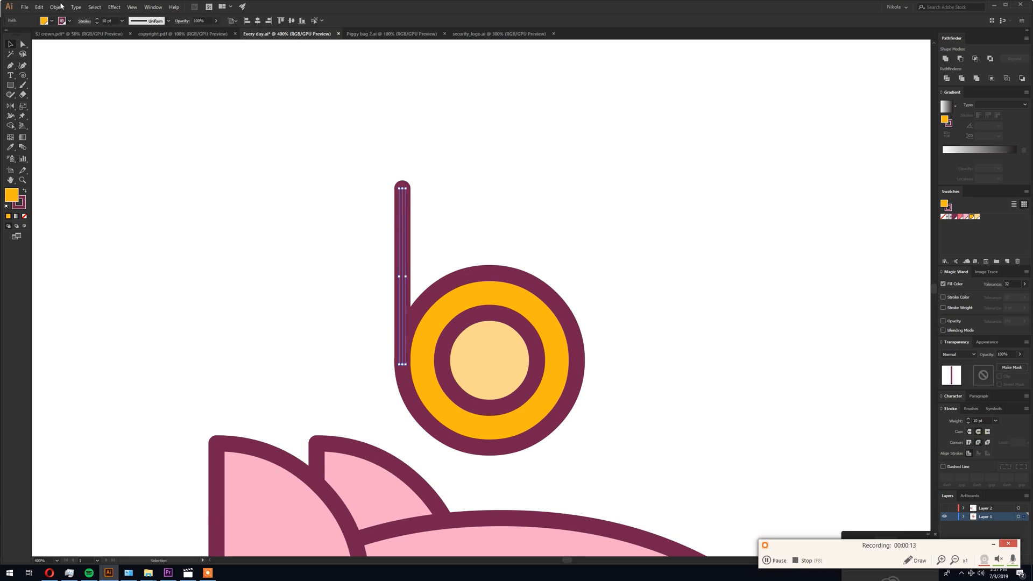
# Expand the round-capped vertical streak stroke into a shape via Object > Expand.
pyautogui.click(57, 6)
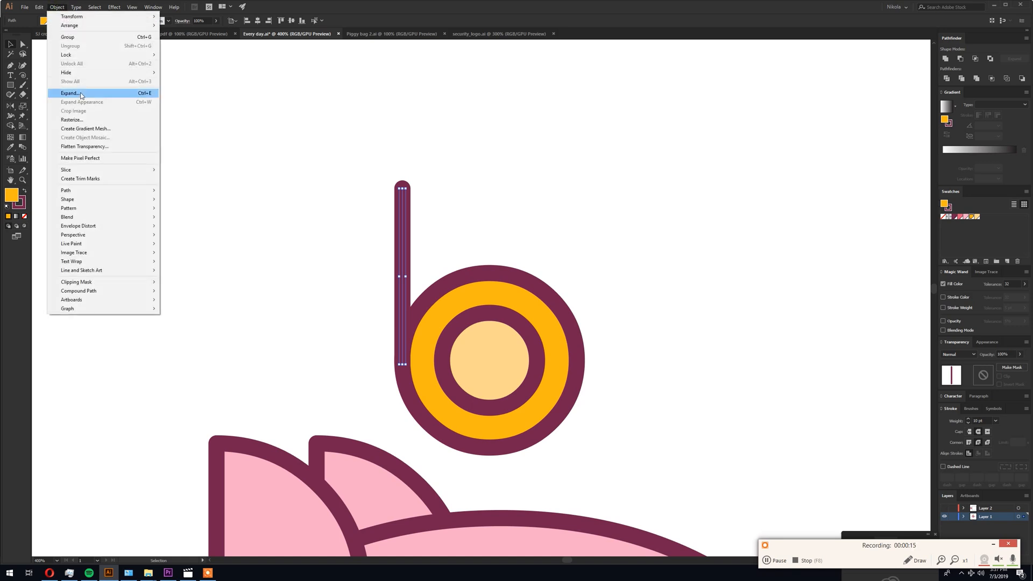
pyautogui.click(69, 93)
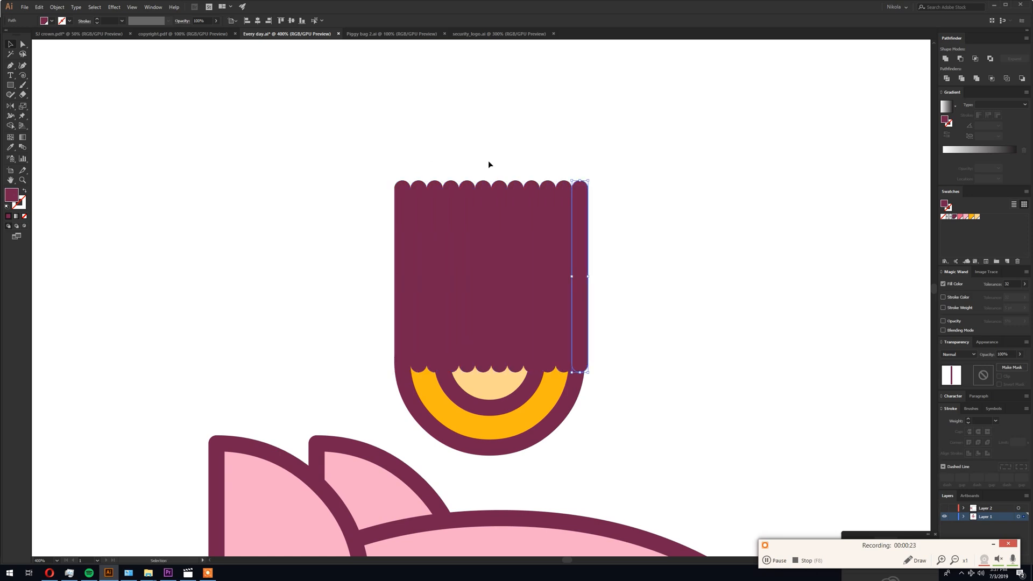
pyautogui.moveTo(564, 165)
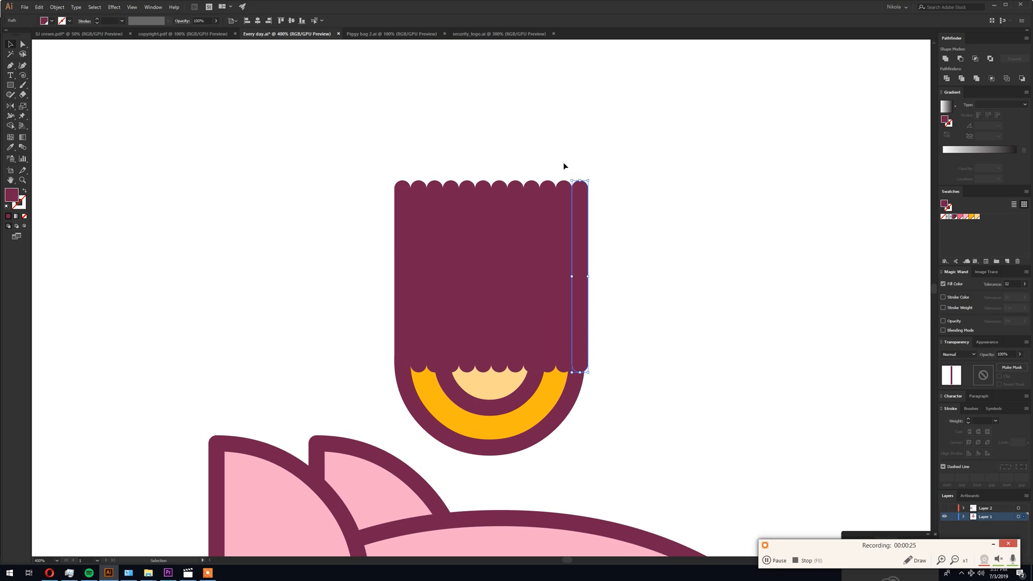
pyautogui.moveTo(505, 157)
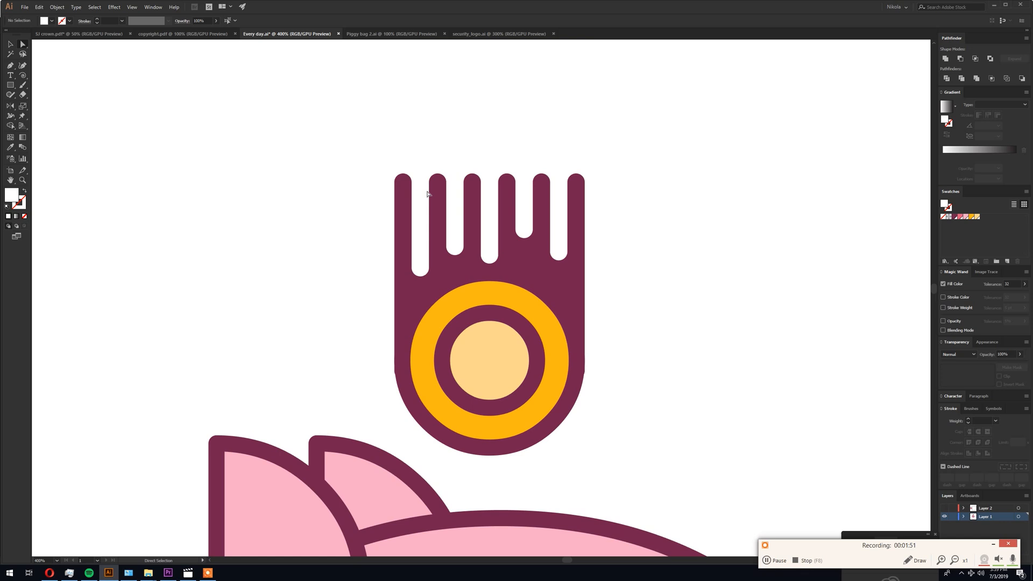
# Drag the streaks' top points to varied heights and cut some into short dashes.
pyautogui.click(402, 205)
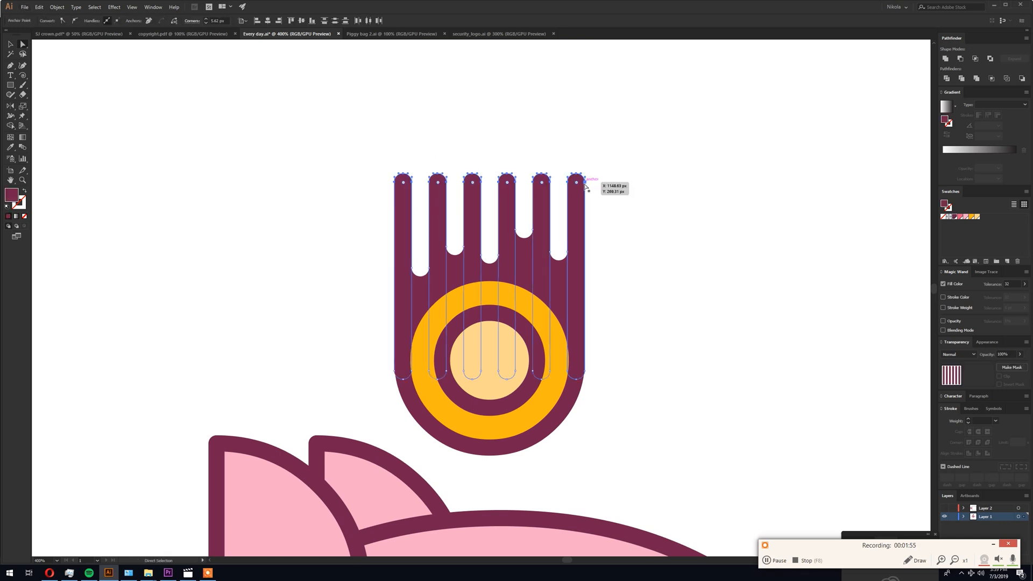
pyautogui.click(472, 202)
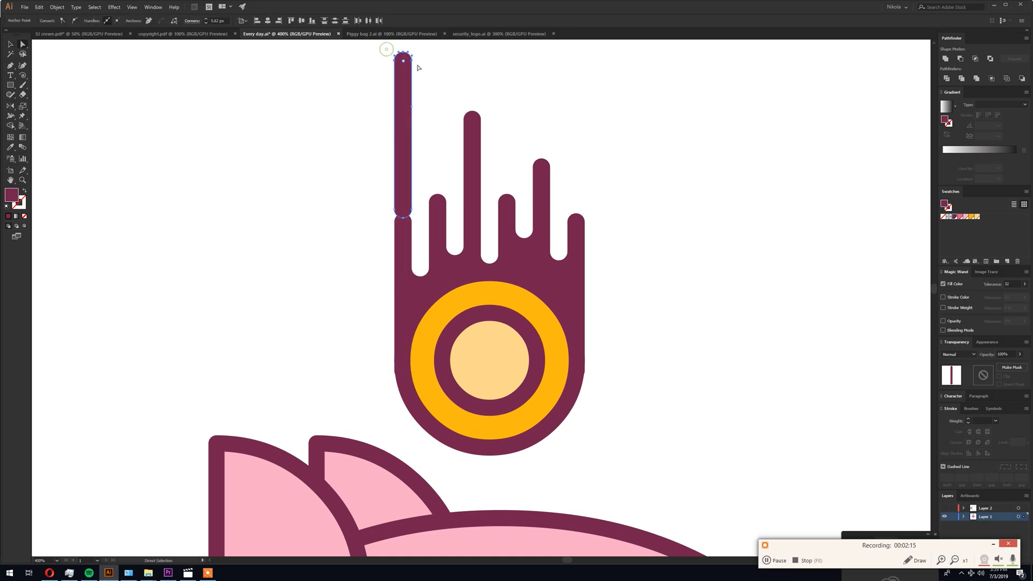
pyautogui.moveTo(413, 62)
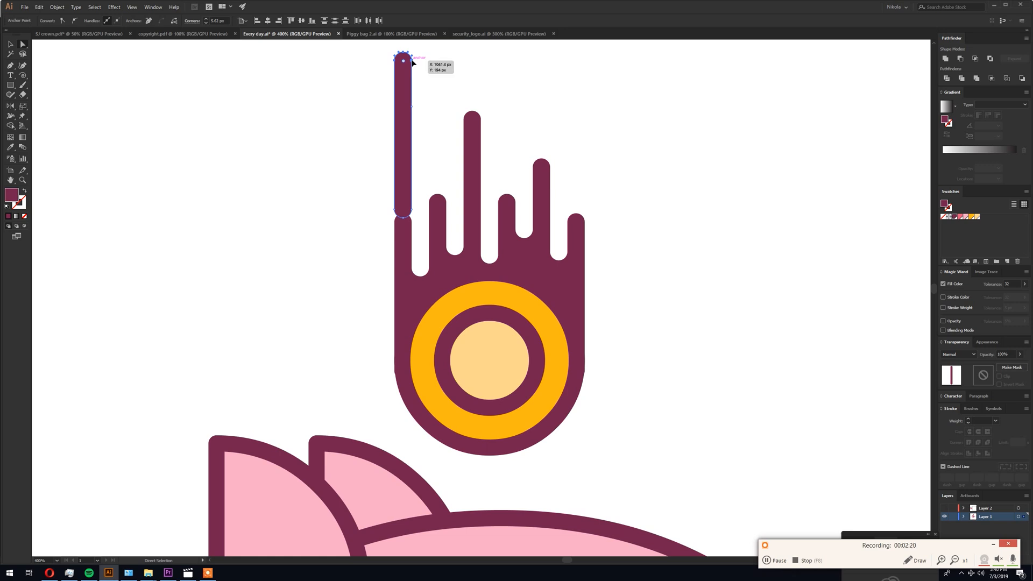
pyautogui.moveTo(402, 62); pyautogui.dragTo(402, 177)
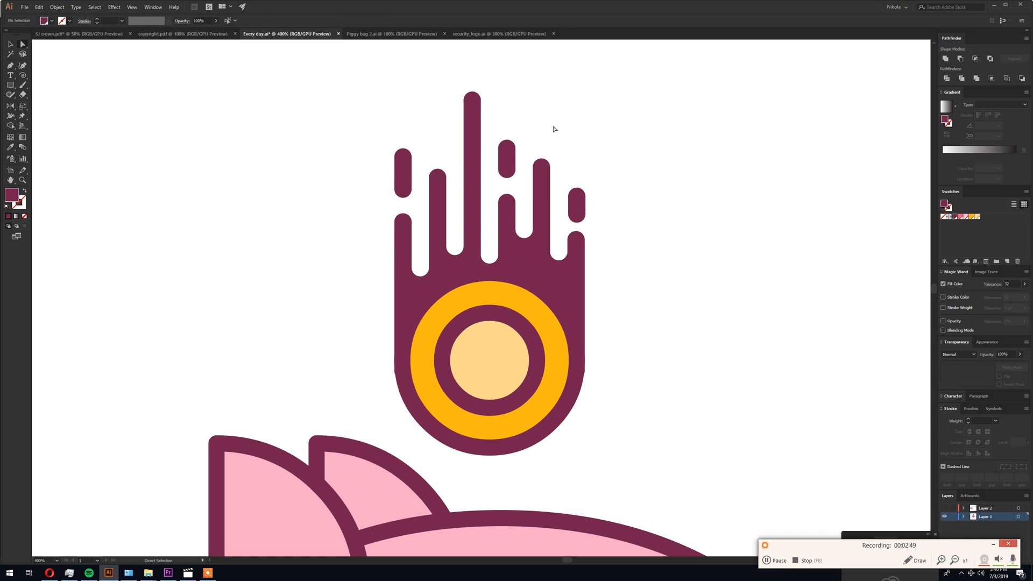
pyautogui.click(542, 198)
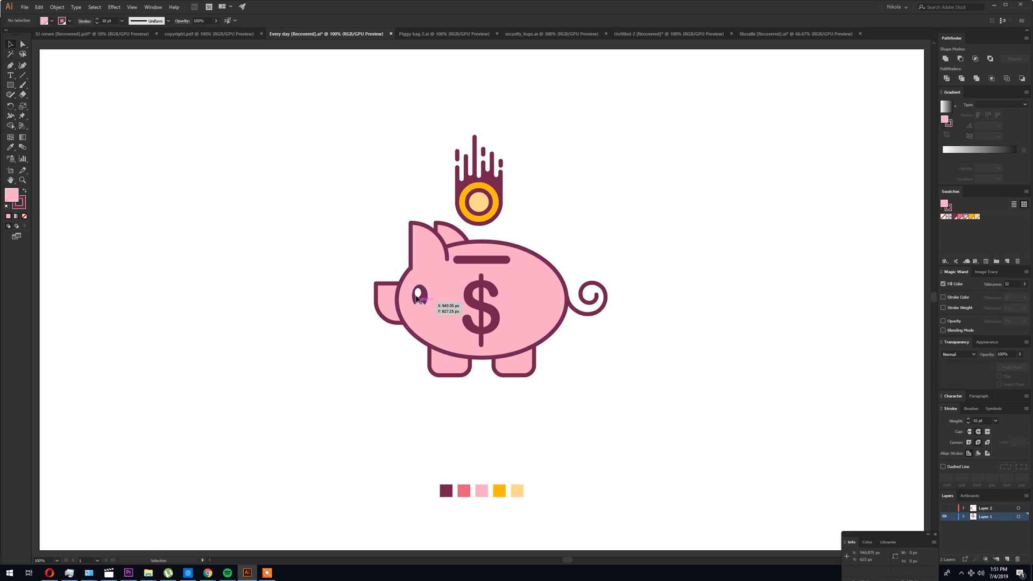
pyautogui.click(420, 293)
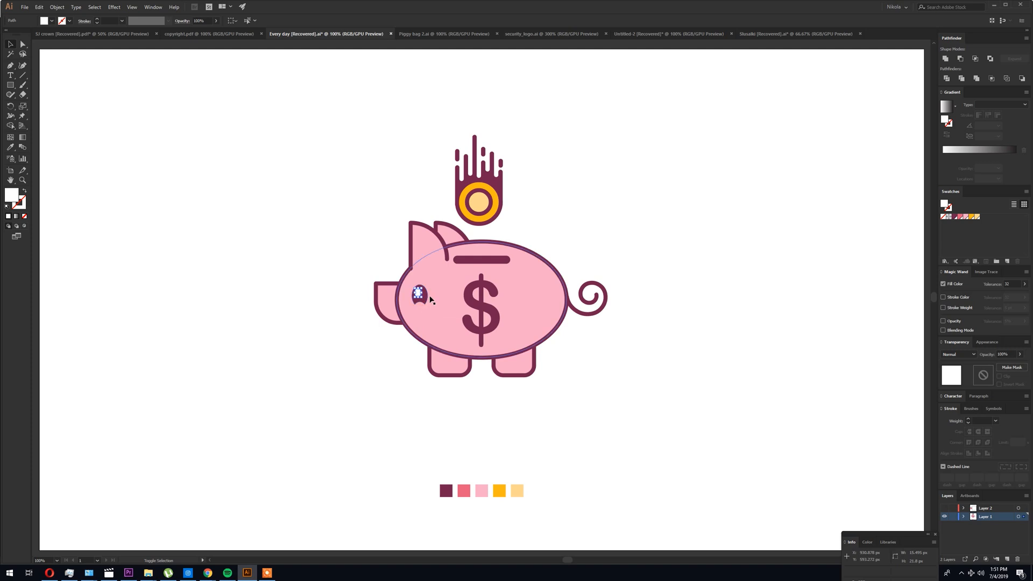
pyautogui.rightClick(474, 263)
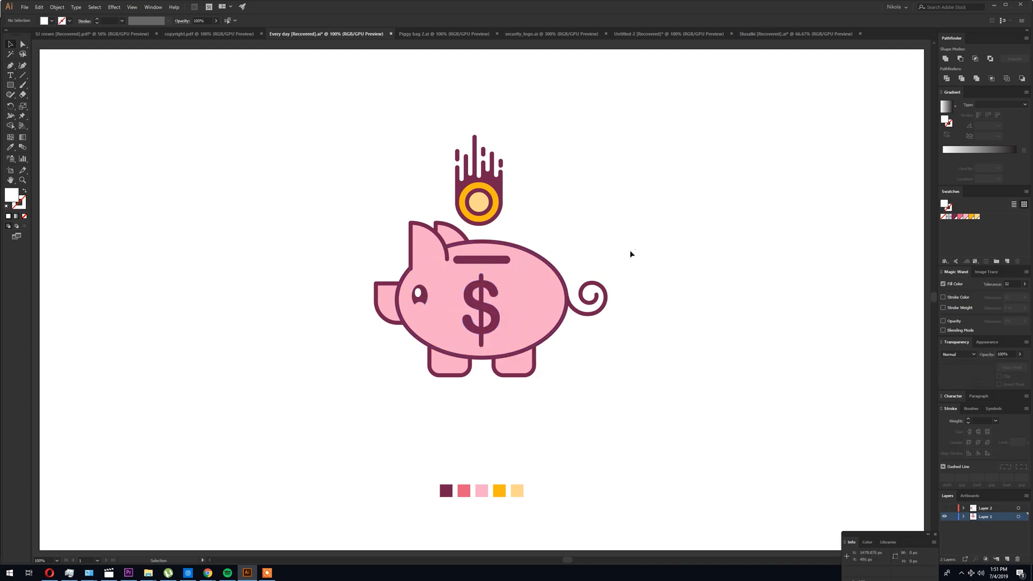
pyautogui.click(494, 264)
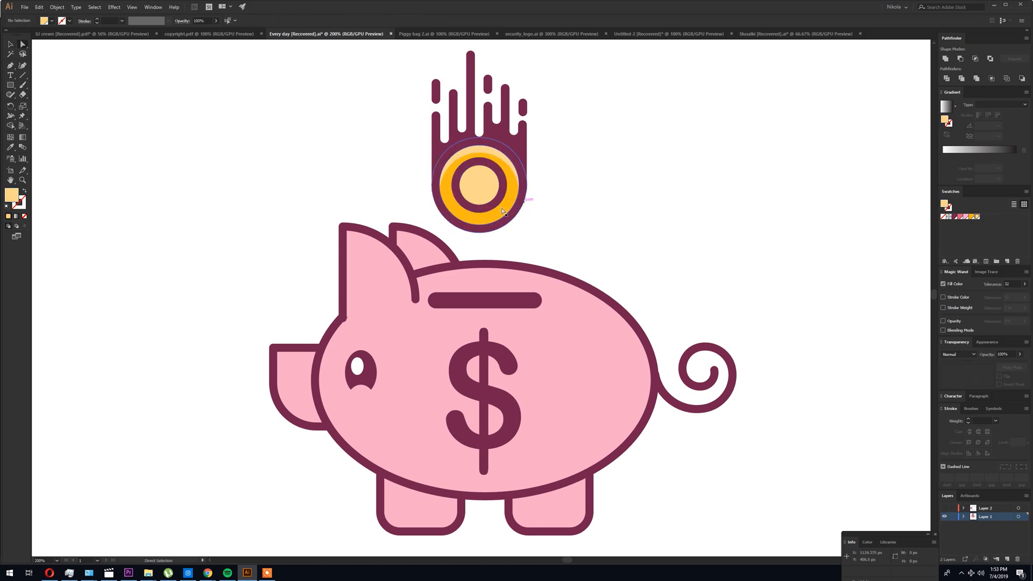
# Recolor the coin ring's lower shadow shape a darker orange in the Color Picker.
pyautogui.click(479, 184)
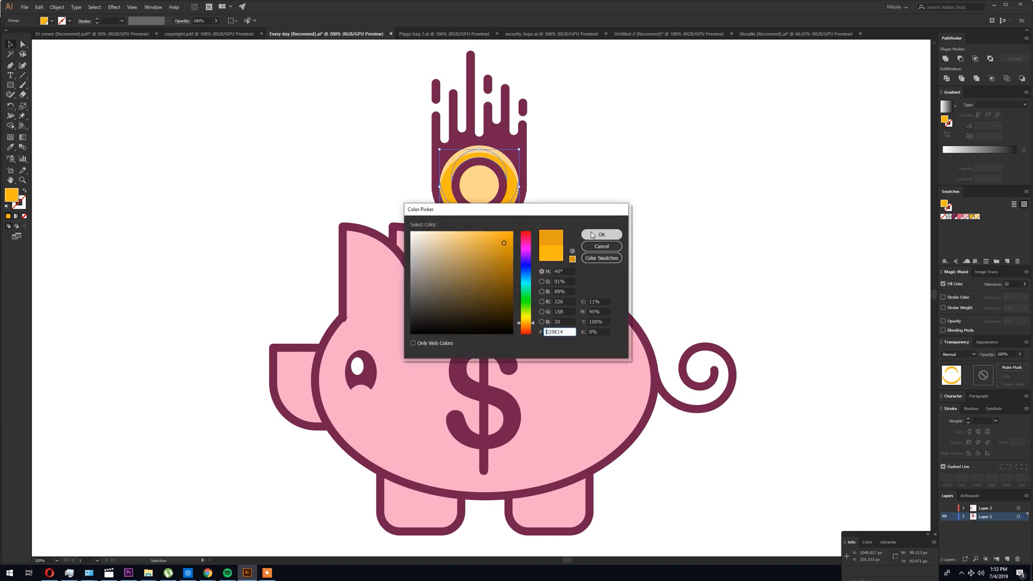
pyautogui.click(599, 234)
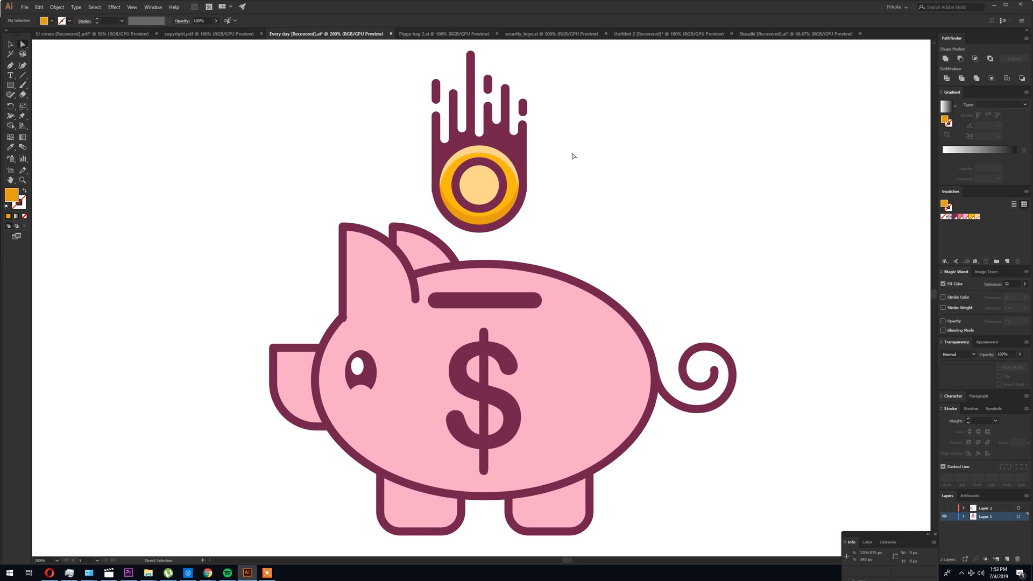
pyautogui.click(468, 284)
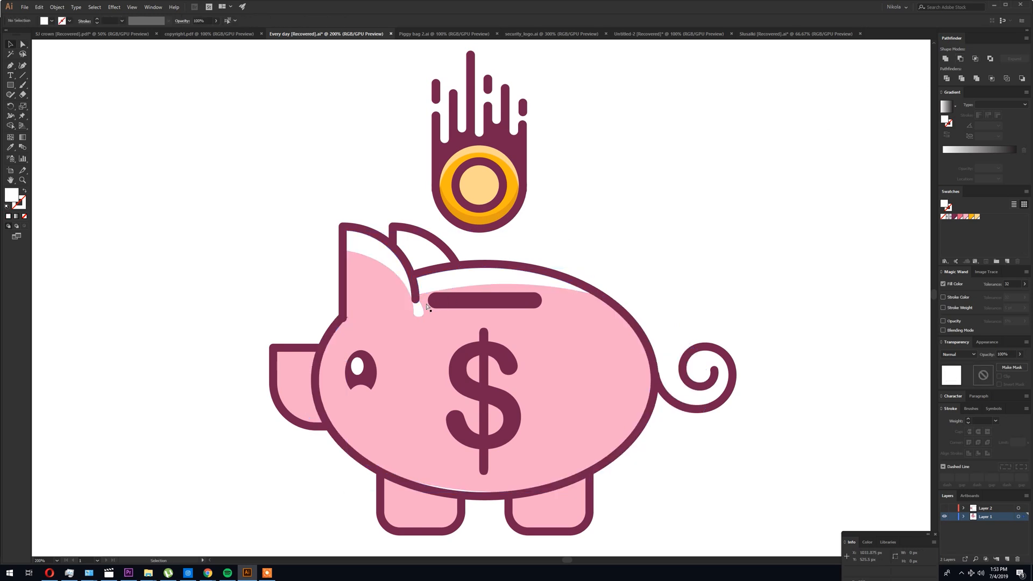
# Offset the coin slot path and fill the copy white as a thin outline behind the slot.
pyautogui.click(484, 301)
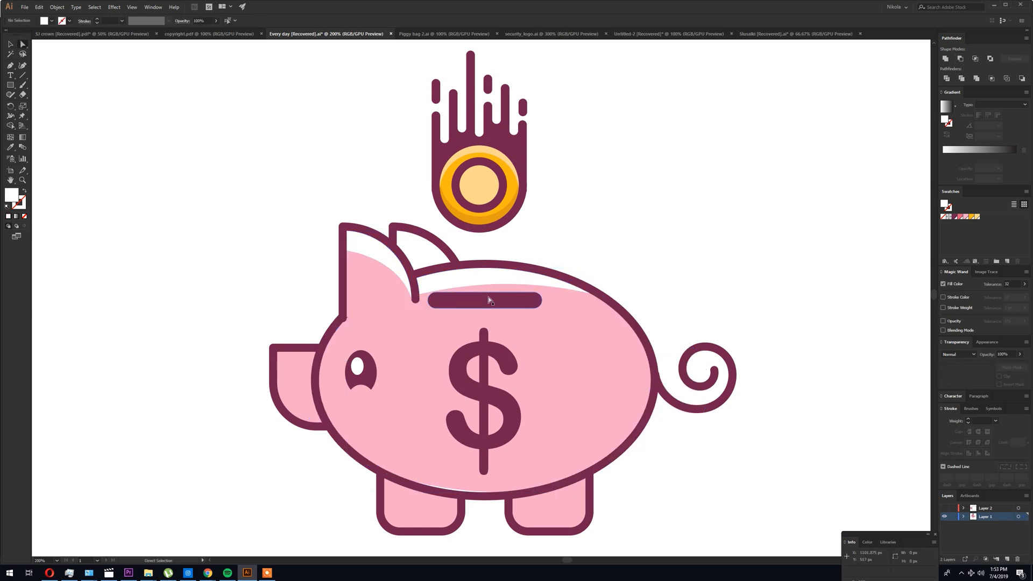
pyautogui.click(484, 300)
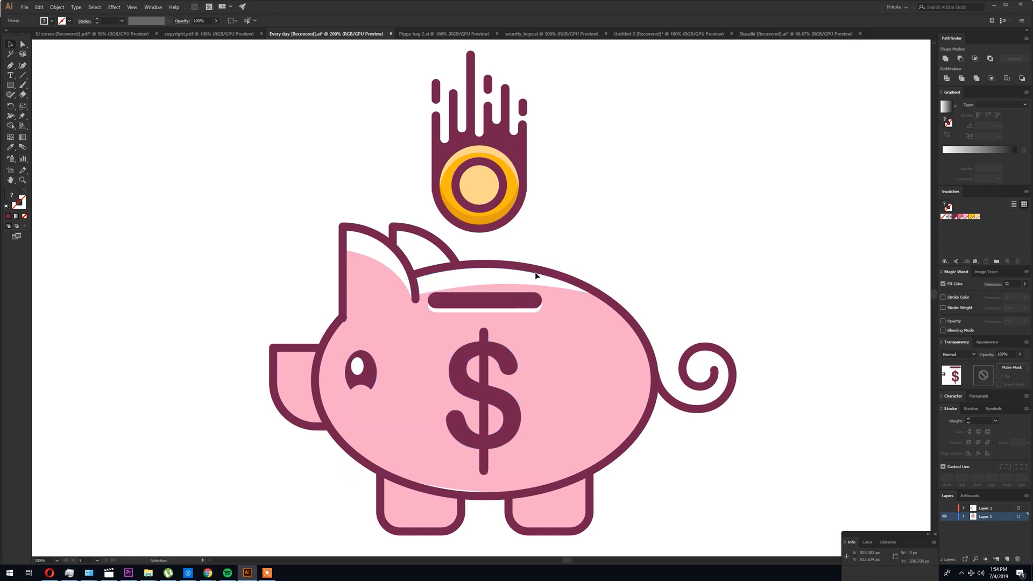
pyautogui.click(485, 302)
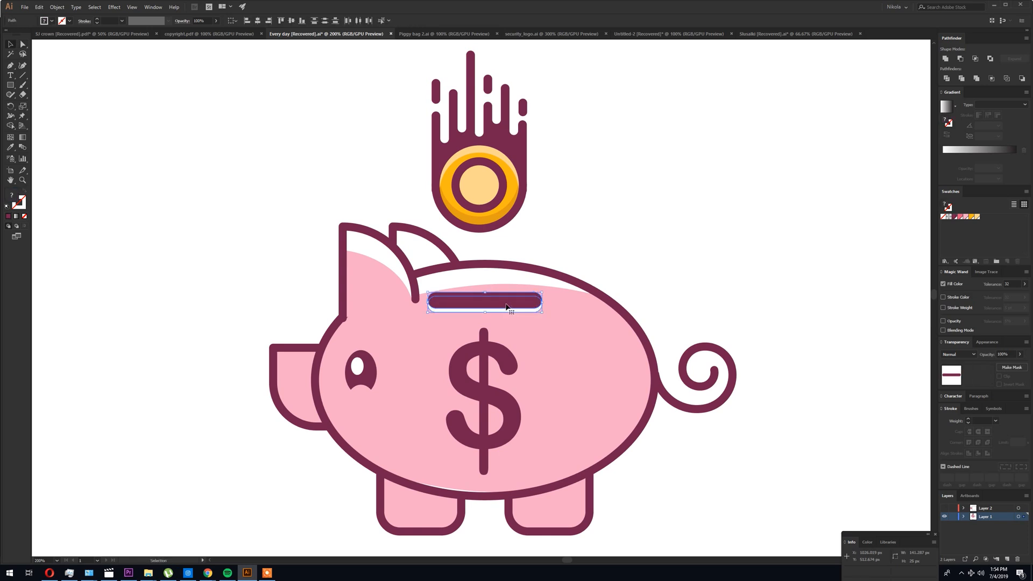
pyautogui.click(583, 237)
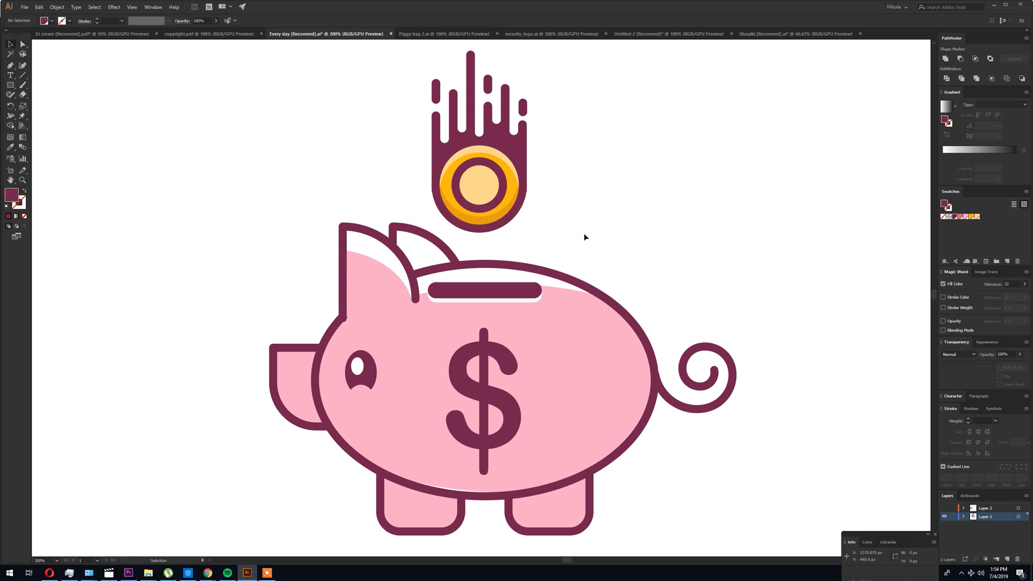
pyautogui.moveTo(425, 353)
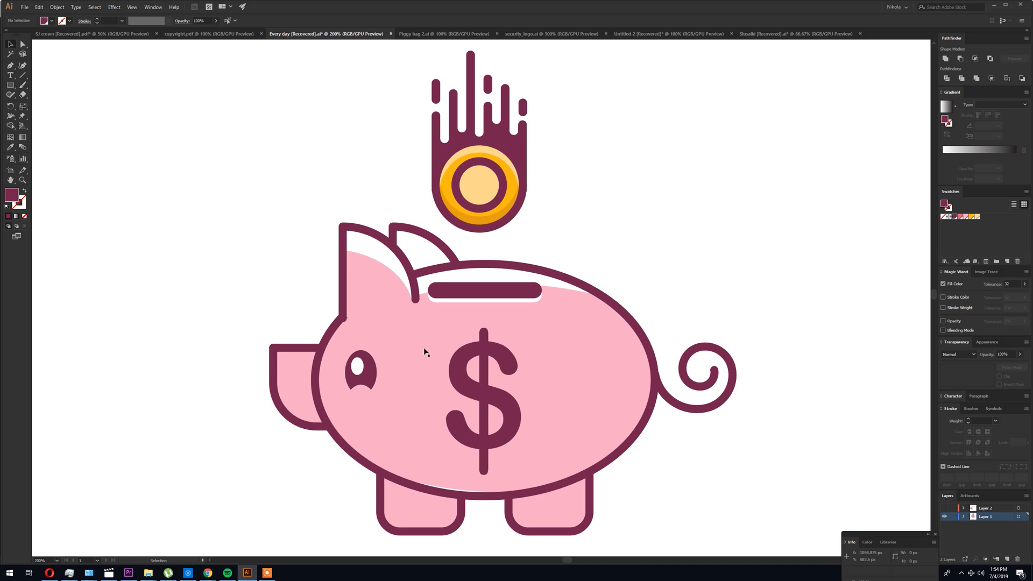
pyautogui.click(434, 344)
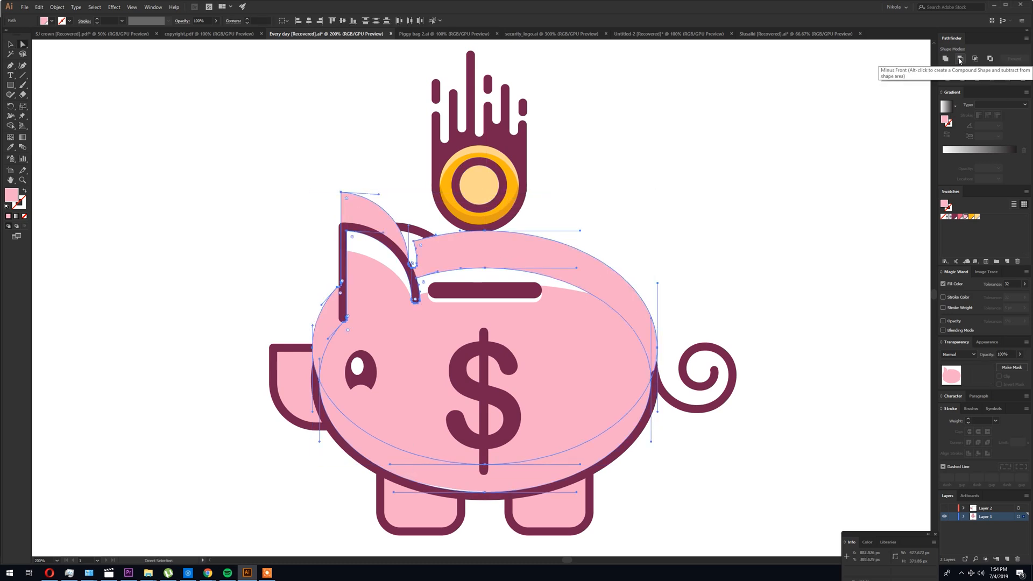
# Cut the body copy into a lower shading crescent and select the snout's shading shape.
pyautogui.click(959, 58)
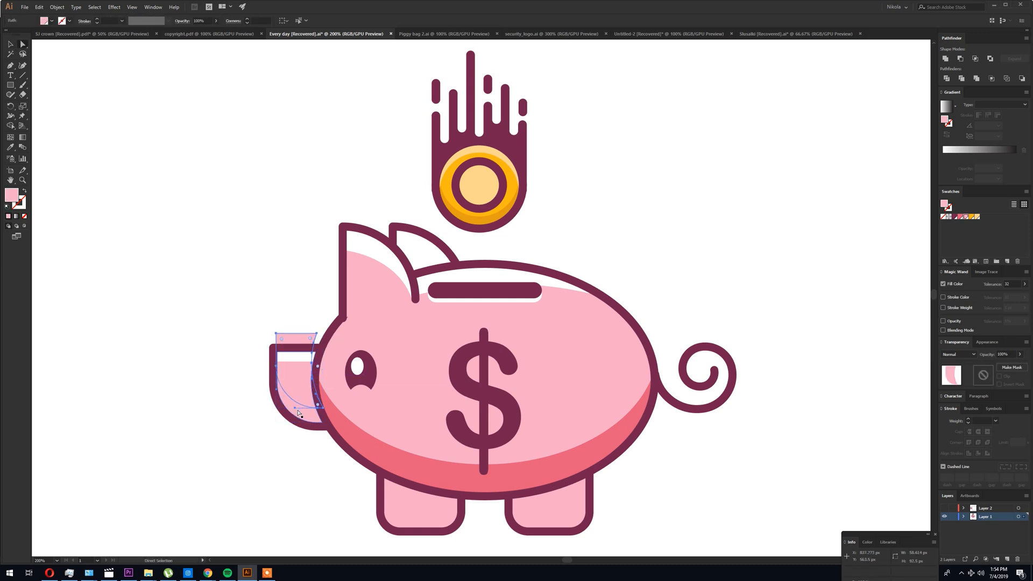
pyautogui.click(9, 44)
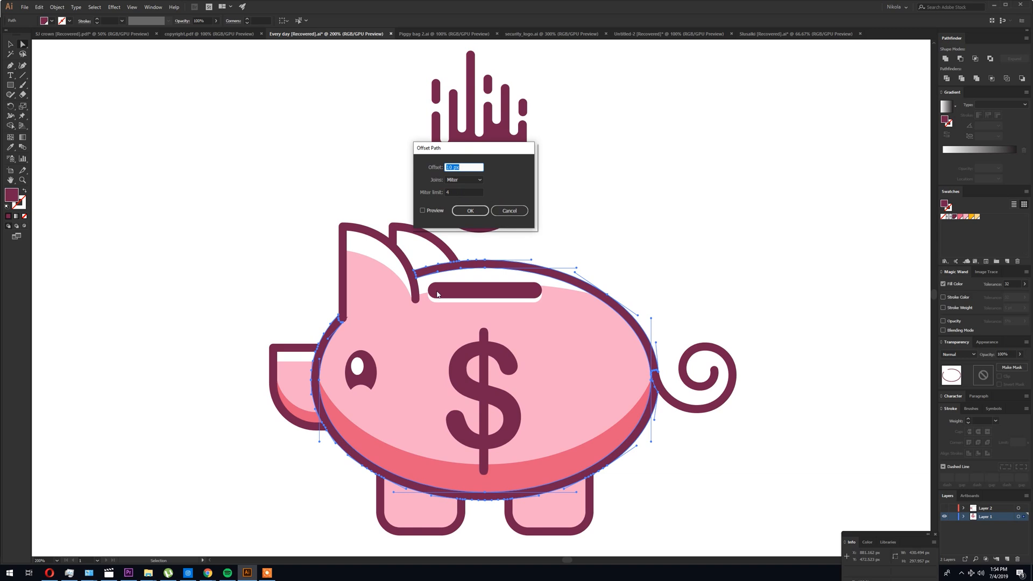
# Offset the body outline by 5 px with Preview on and confirm it.
pyautogui.click(422, 210)
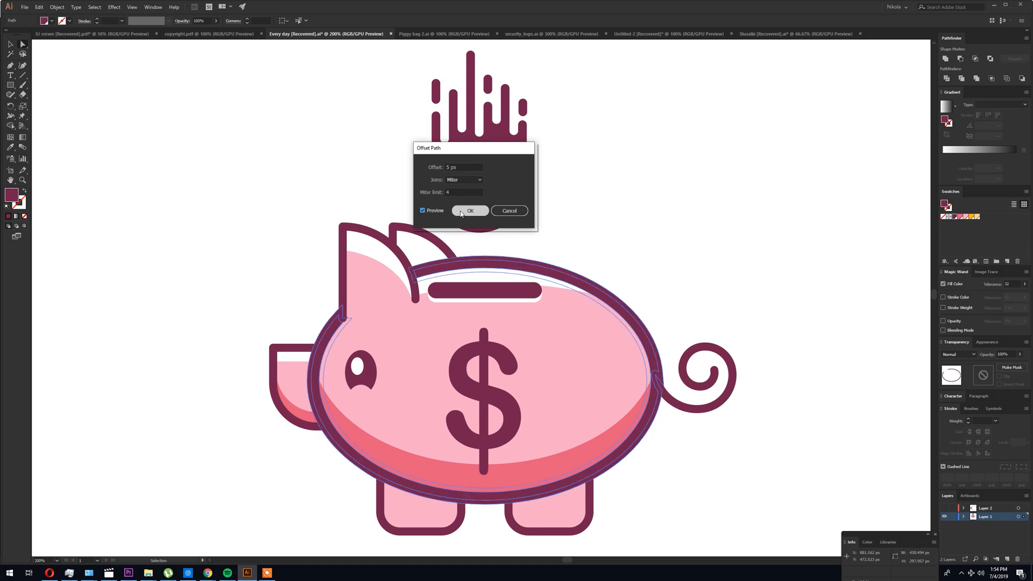
pyautogui.click(470, 210)
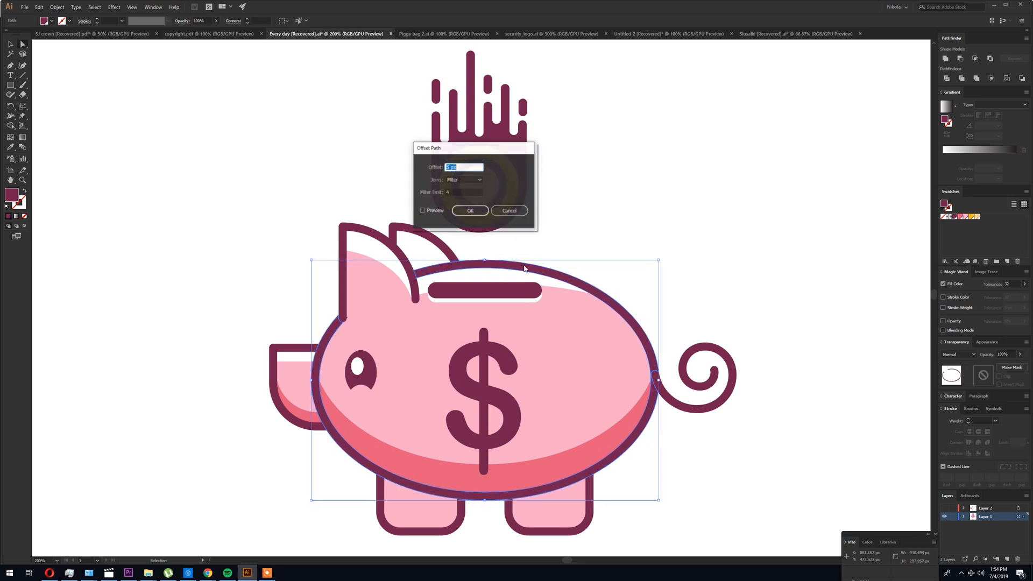
pyautogui.click(471, 210)
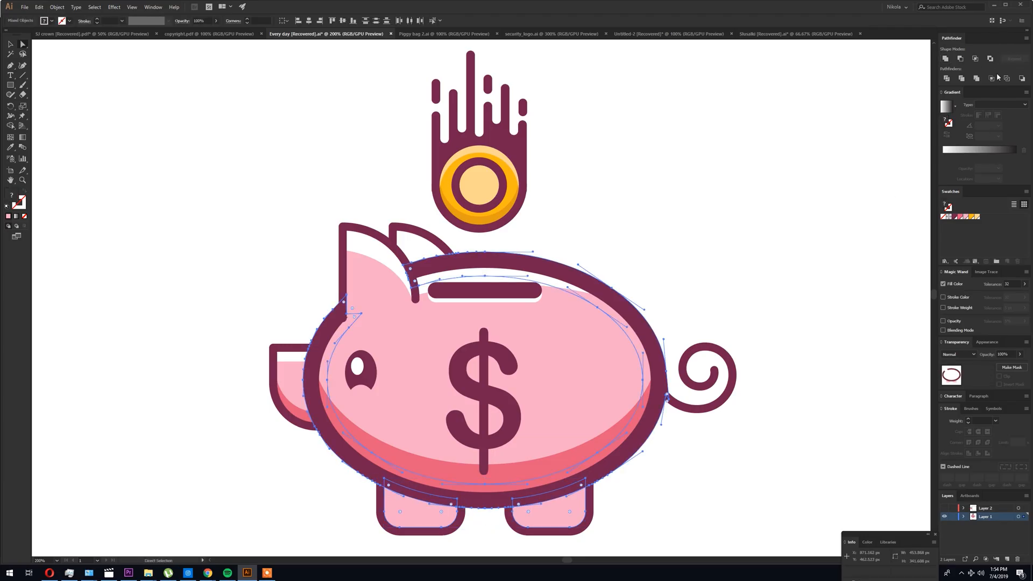
# Subtract the offset outline from the legs with Minus Front and fill dark pink.
pyautogui.click(615, 488)
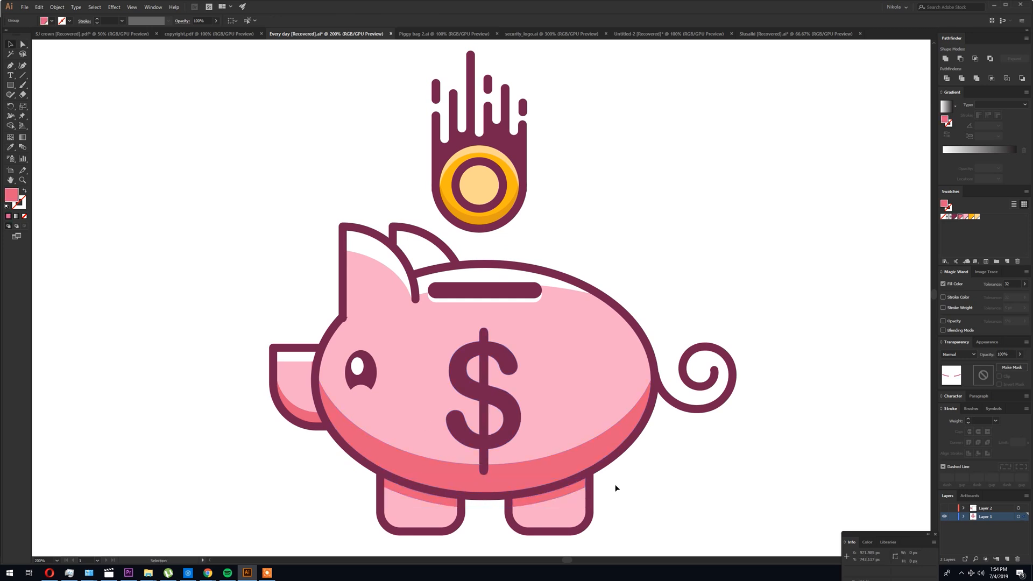
pyautogui.click(547, 510)
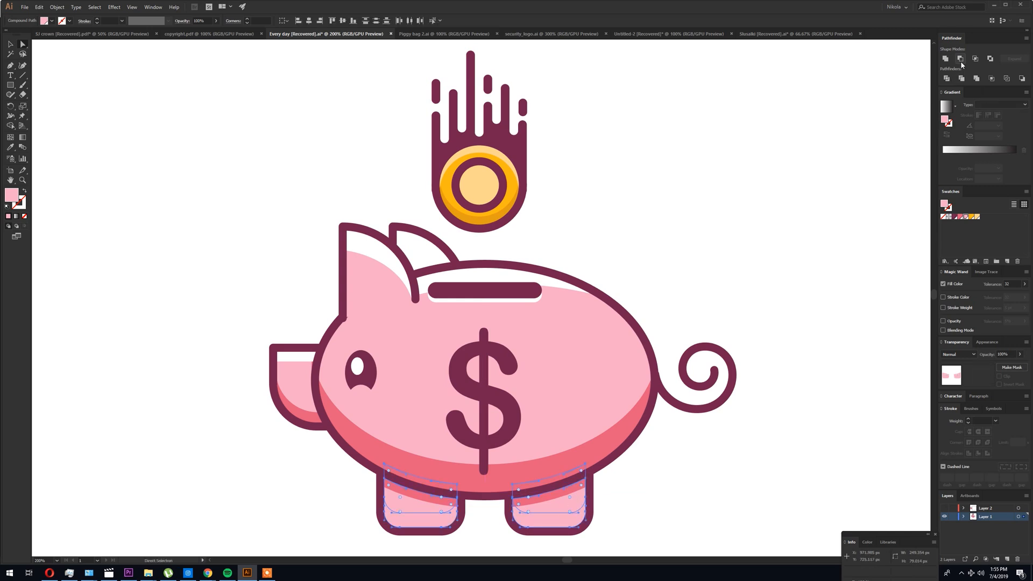
pyautogui.click(694, 471)
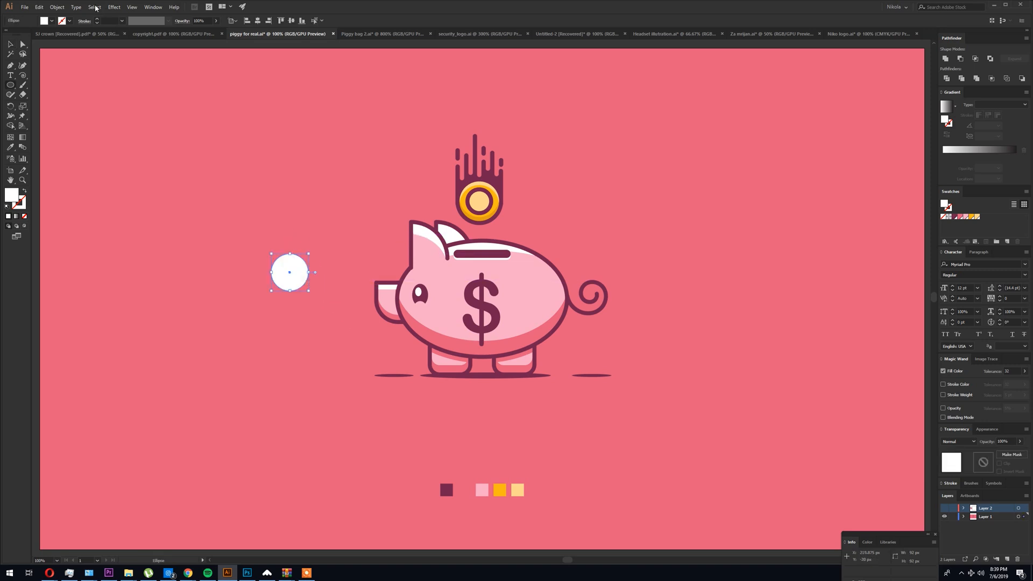
# Apply Pucker & Bloat with Preview to pinch the white circle into a four-pointed sparkle.
pyautogui.click(113, 6)
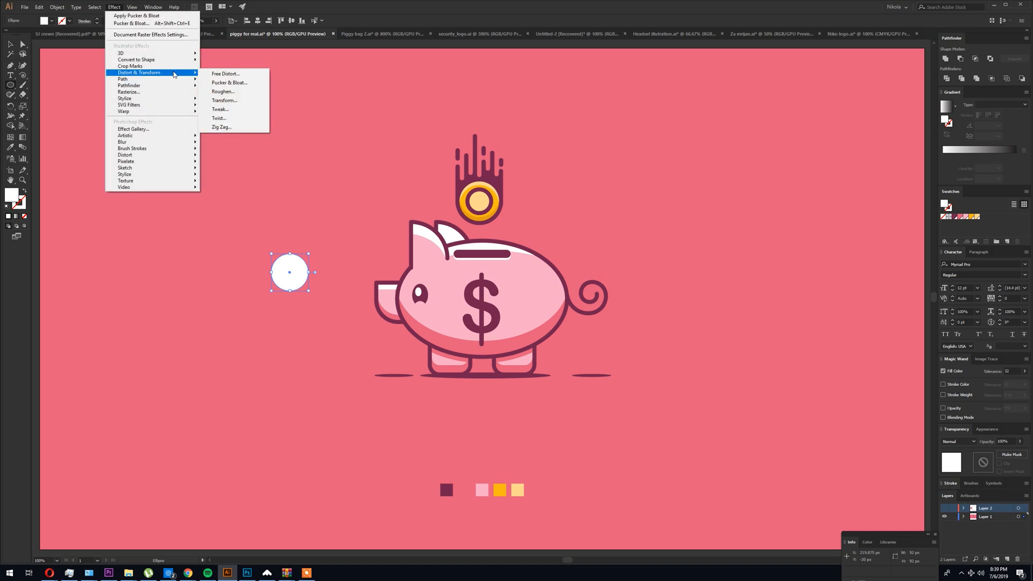
pyautogui.moveTo(229, 83)
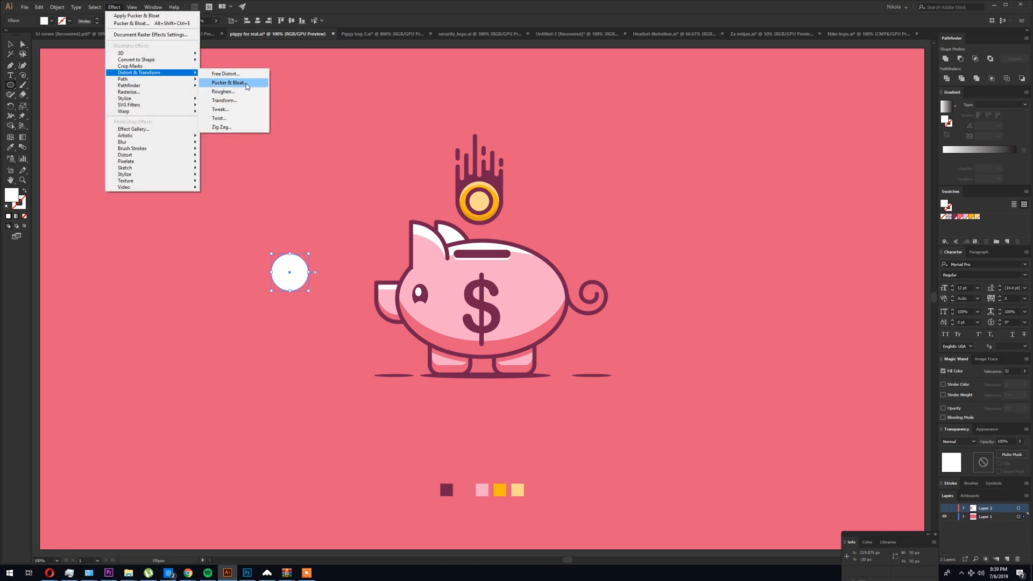
pyautogui.click(228, 83)
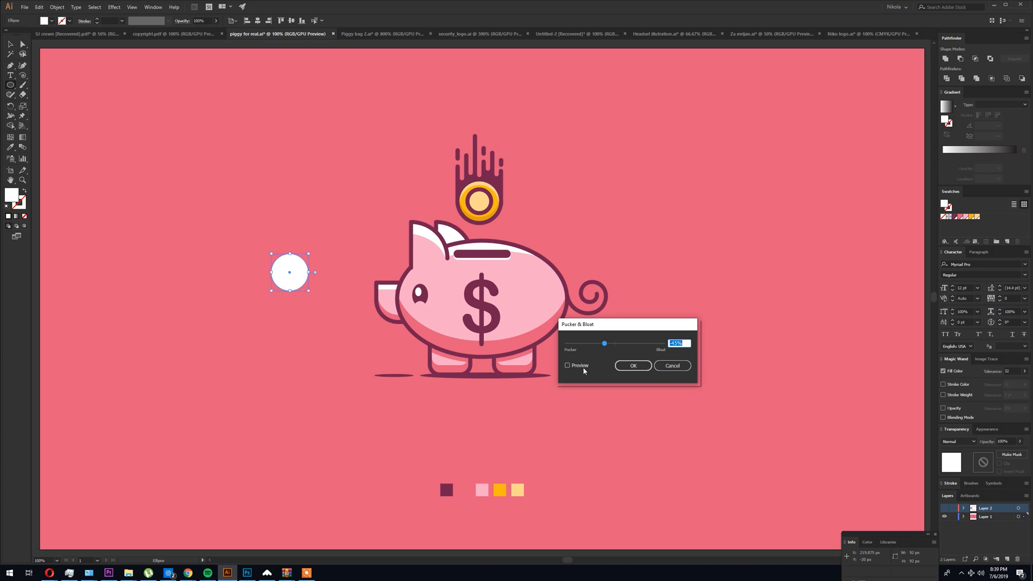
pyautogui.click(567, 366)
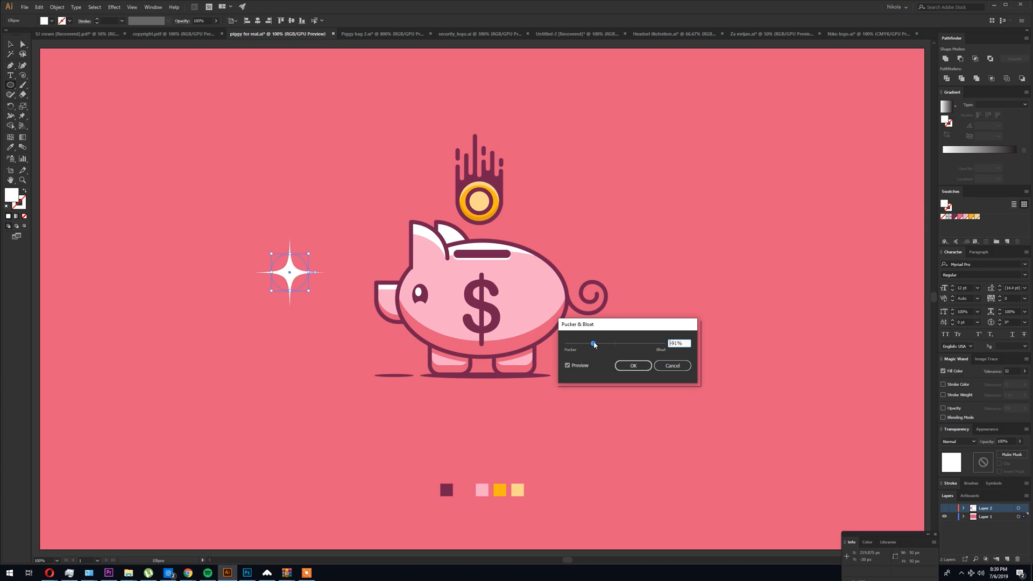
pyautogui.click(632, 366)
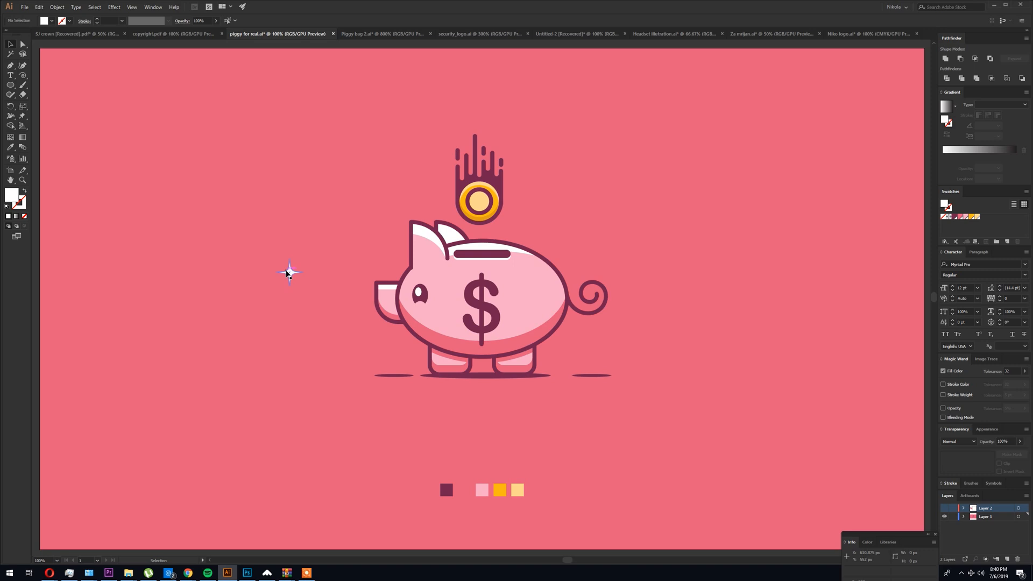
# Select the small sparkle to copy onto the coin and the pig's back.
pyautogui.click(10, 53)
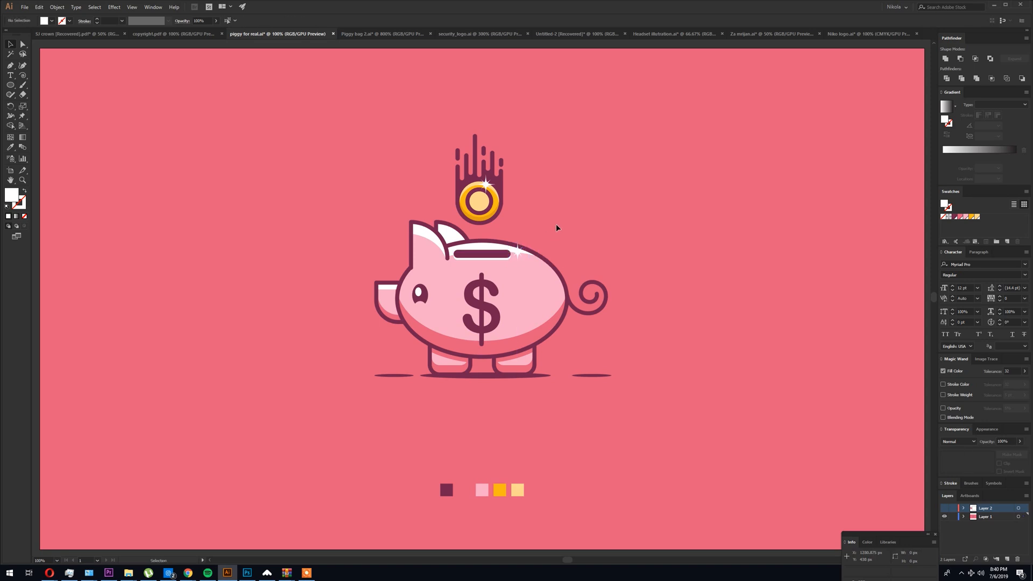
pyautogui.moveTo(554, 222)
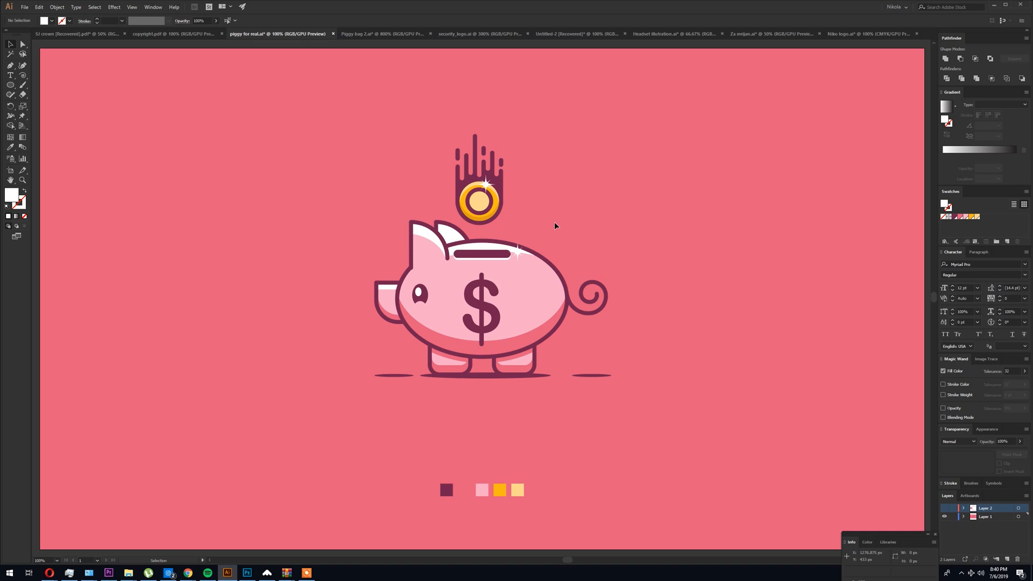
pyautogui.moveTo(330, 575)
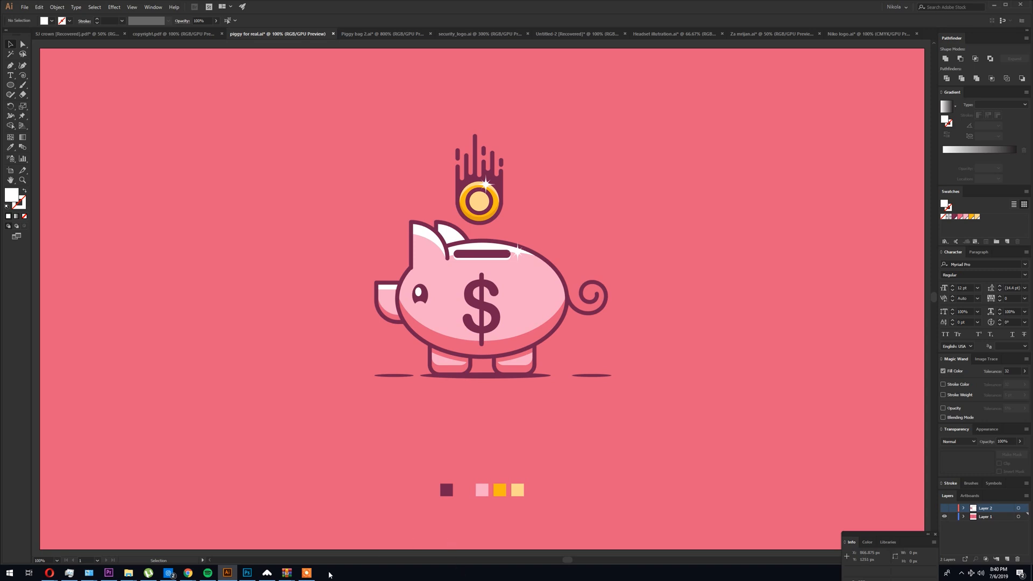